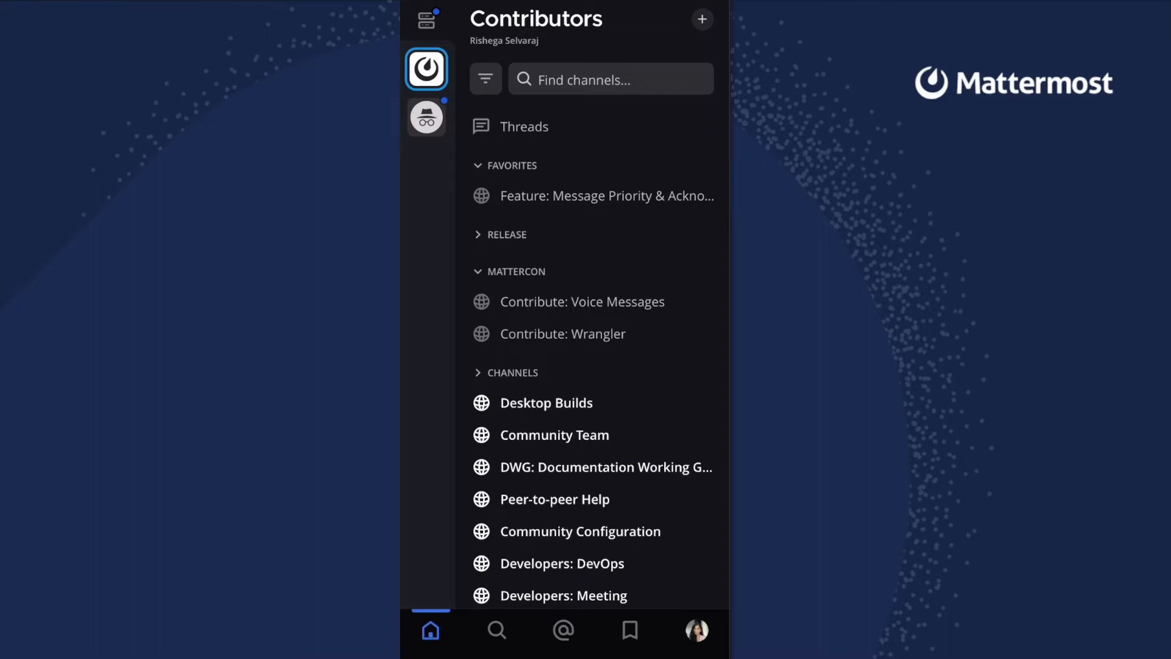
- Expand the CHANNELS category and scroll to show read channels like Hacktoberfest 2022
left_click(546, 402)
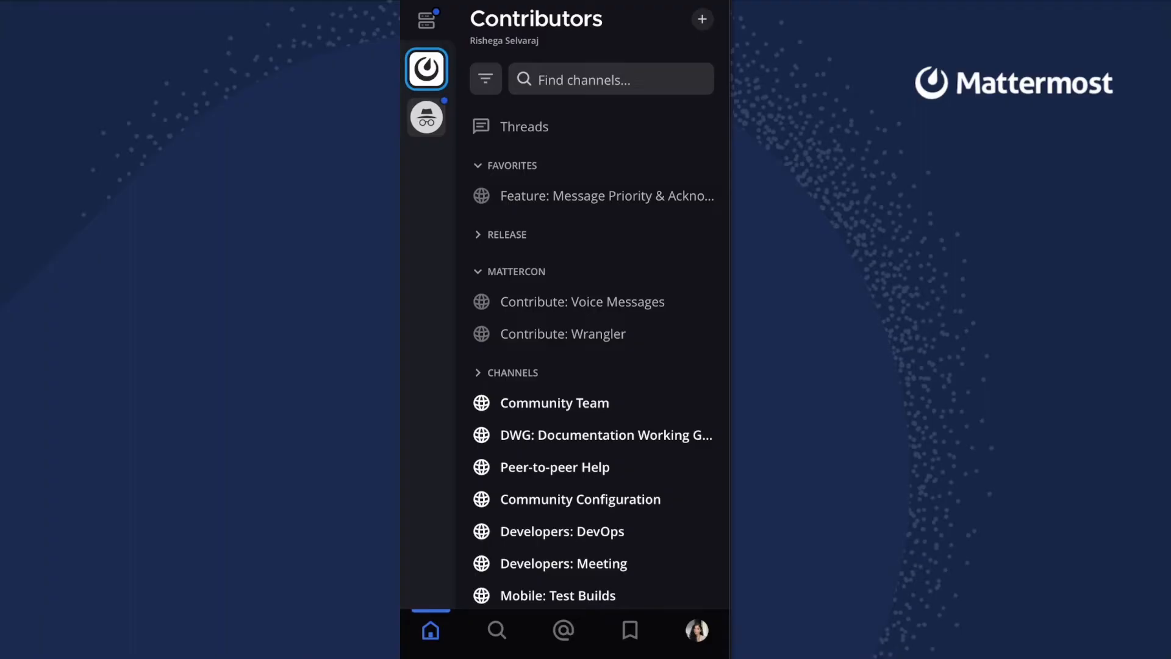
scroll("down", 3)
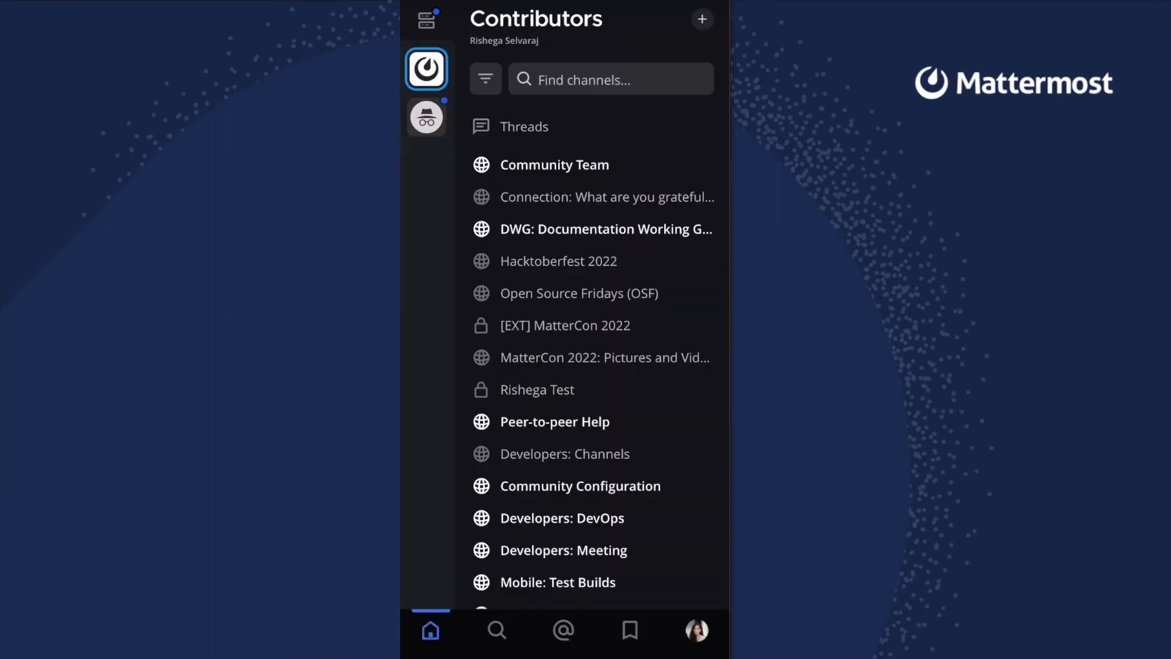
- Search for 'Test', view the matching files, then switch to @ Mentions
type("Test")
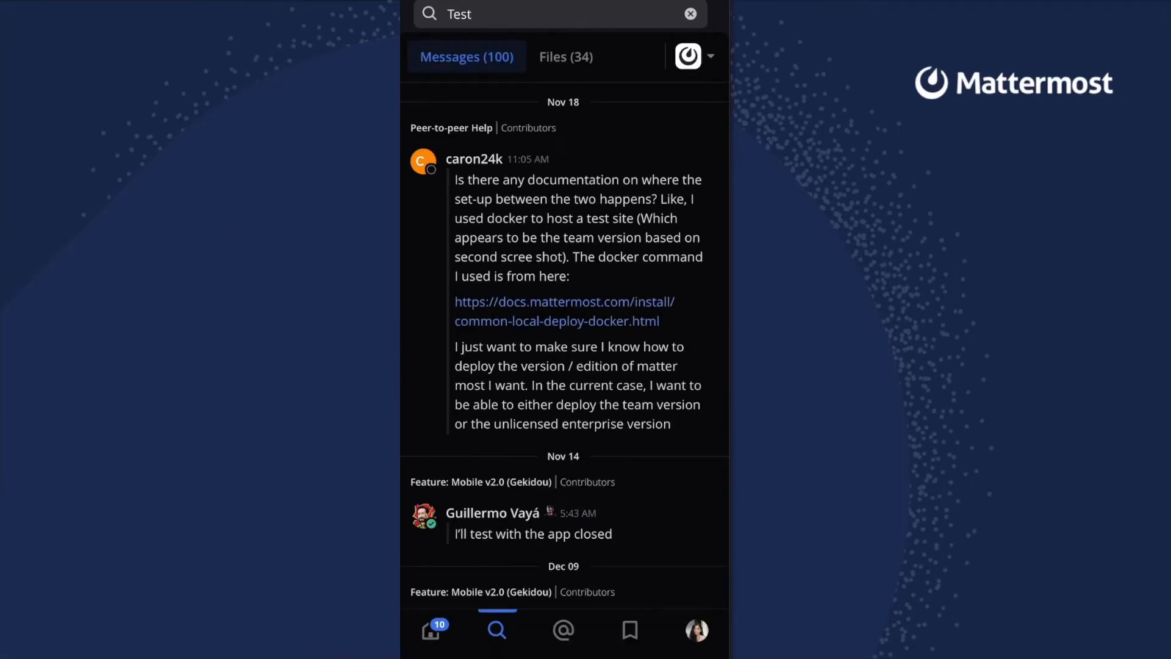
left_click(566, 56)
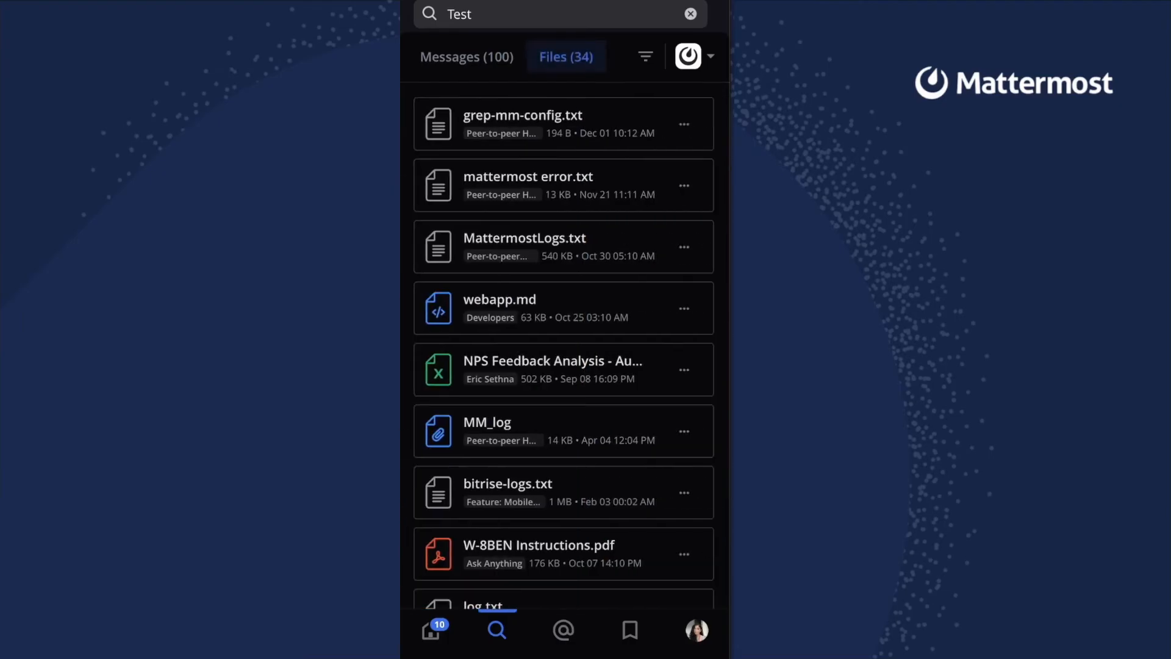
left_click(562, 629)
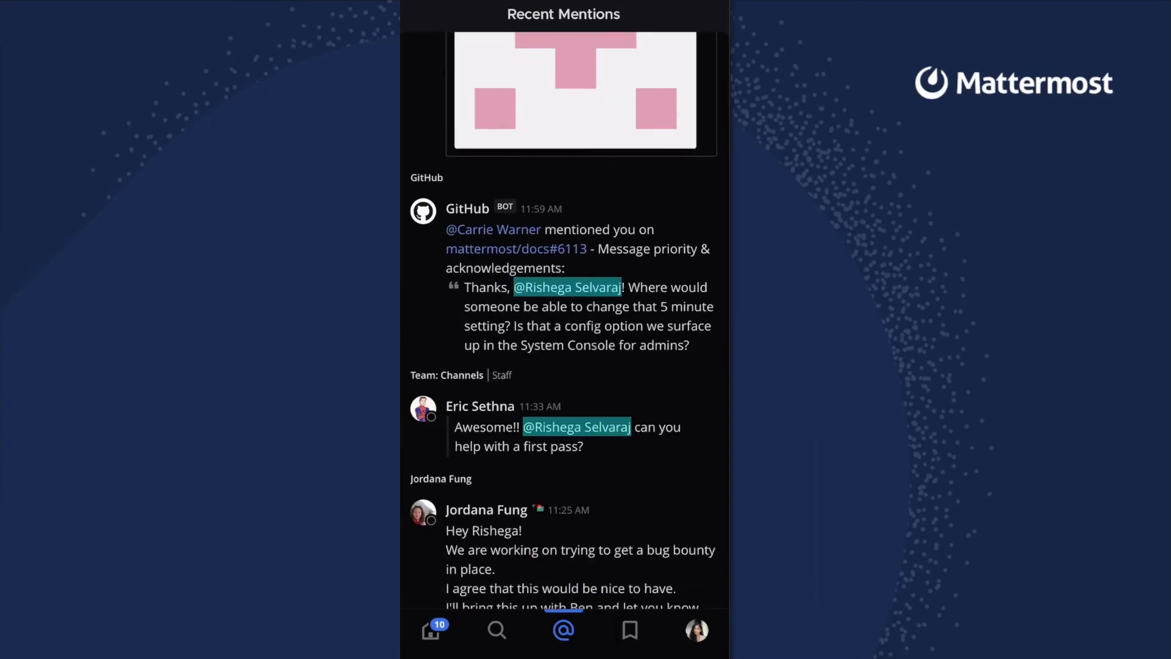
- Scroll Recent Mentions, then browse Saved Messages and bring up the account menu
scroll("down", 3)
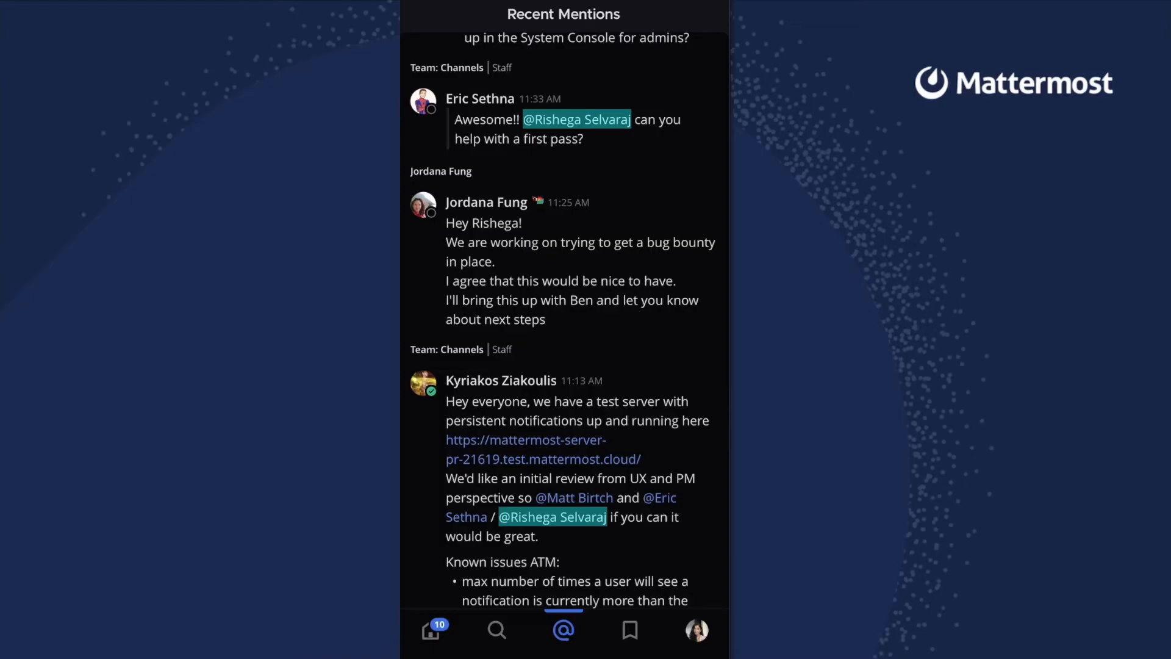
left_click(629, 629)
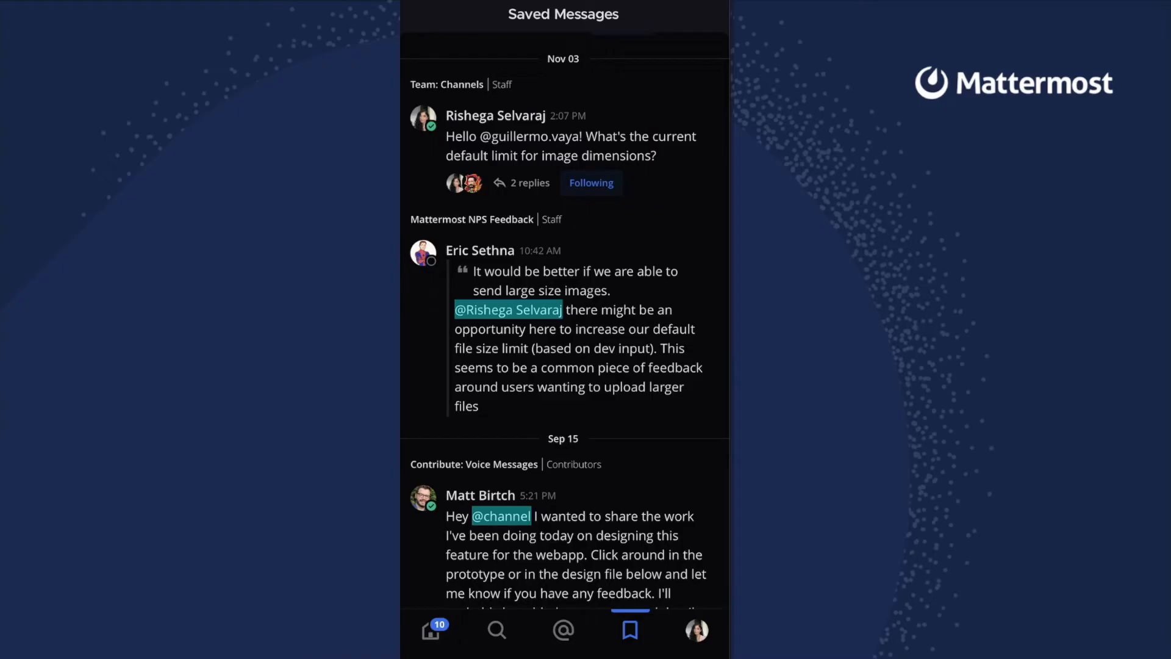
scroll("down", 3)
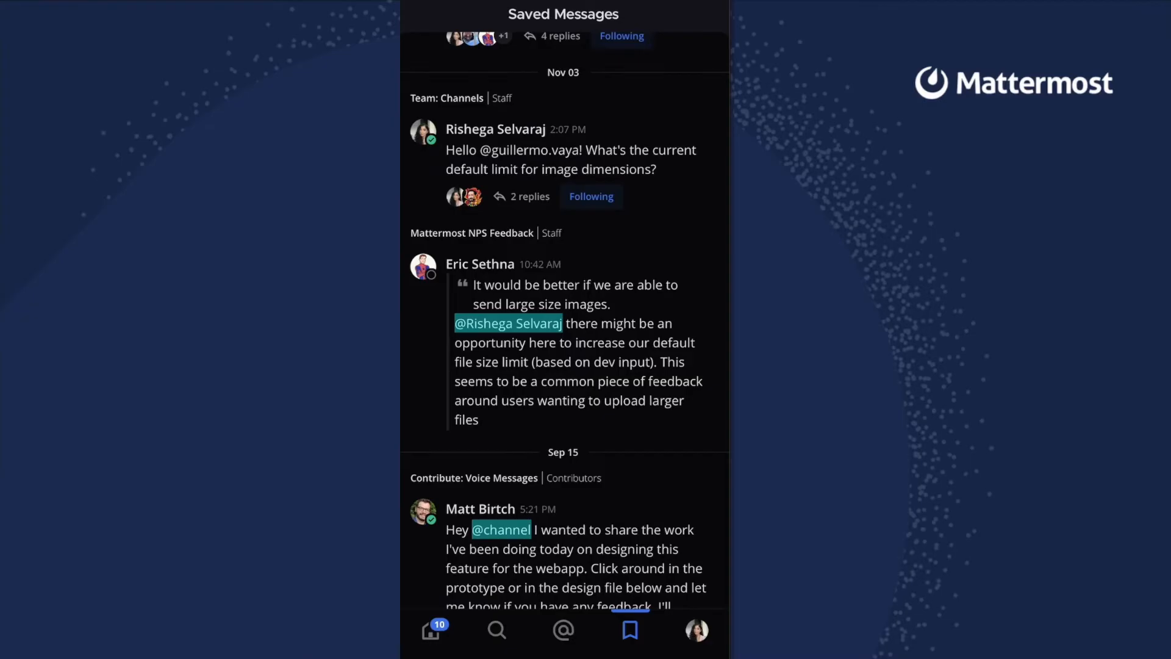
left_click(695, 630)
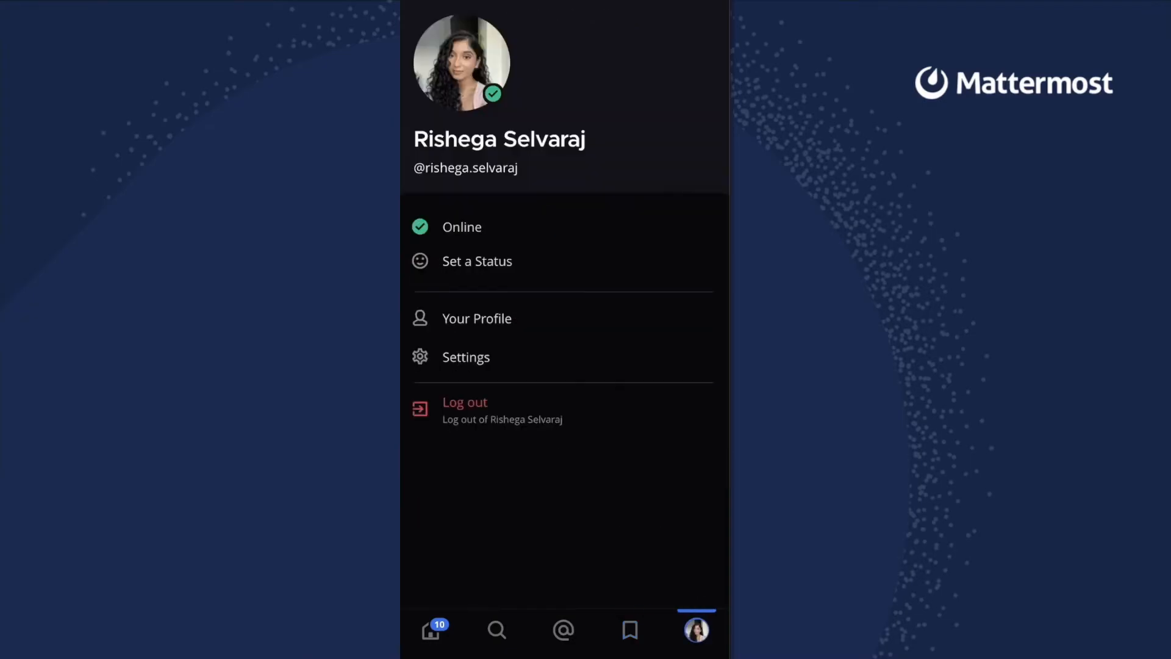
- Set the custom status 'working' until 10:09 AM and reach notification settings
left_click(476, 261)
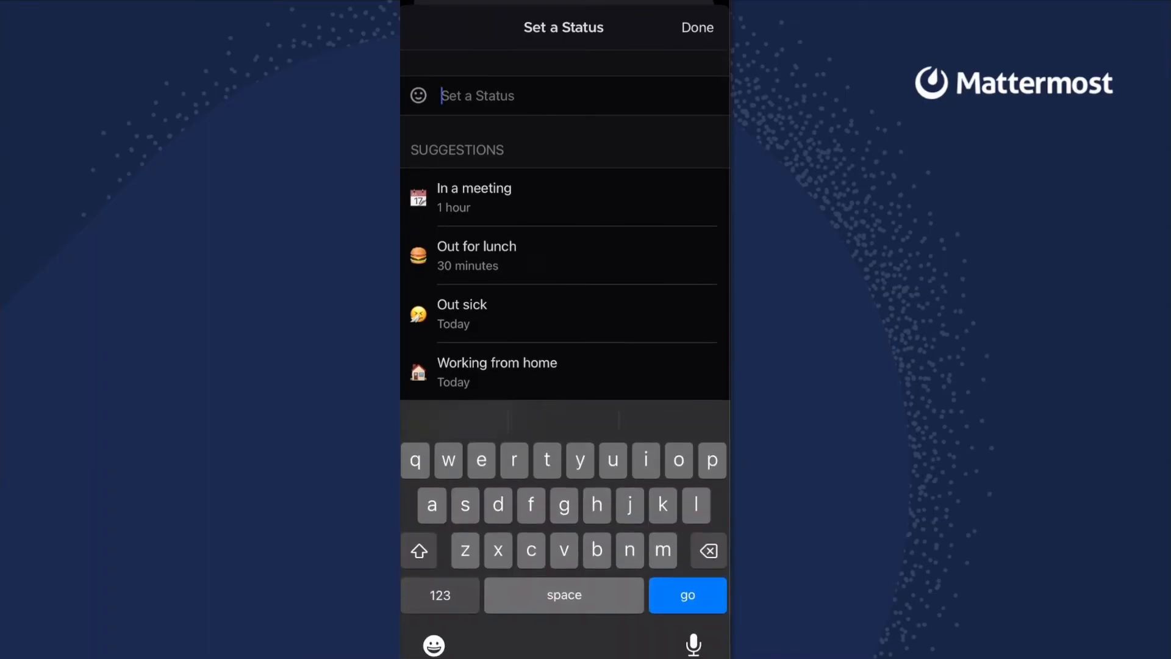
type("working")
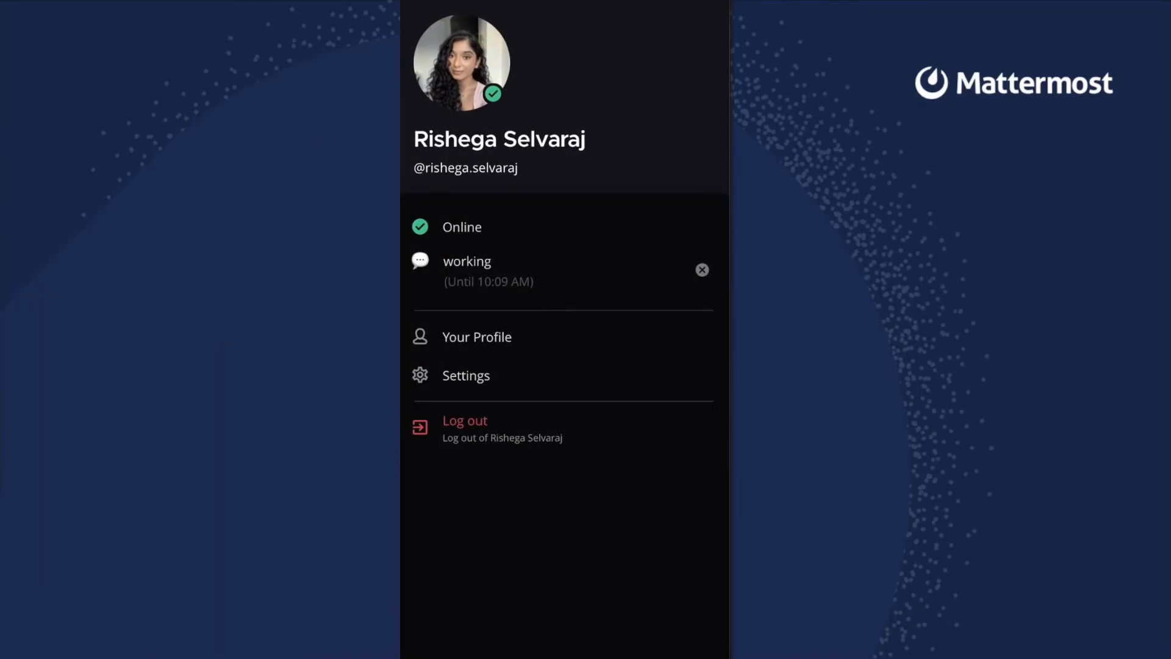
left_click(466, 375)
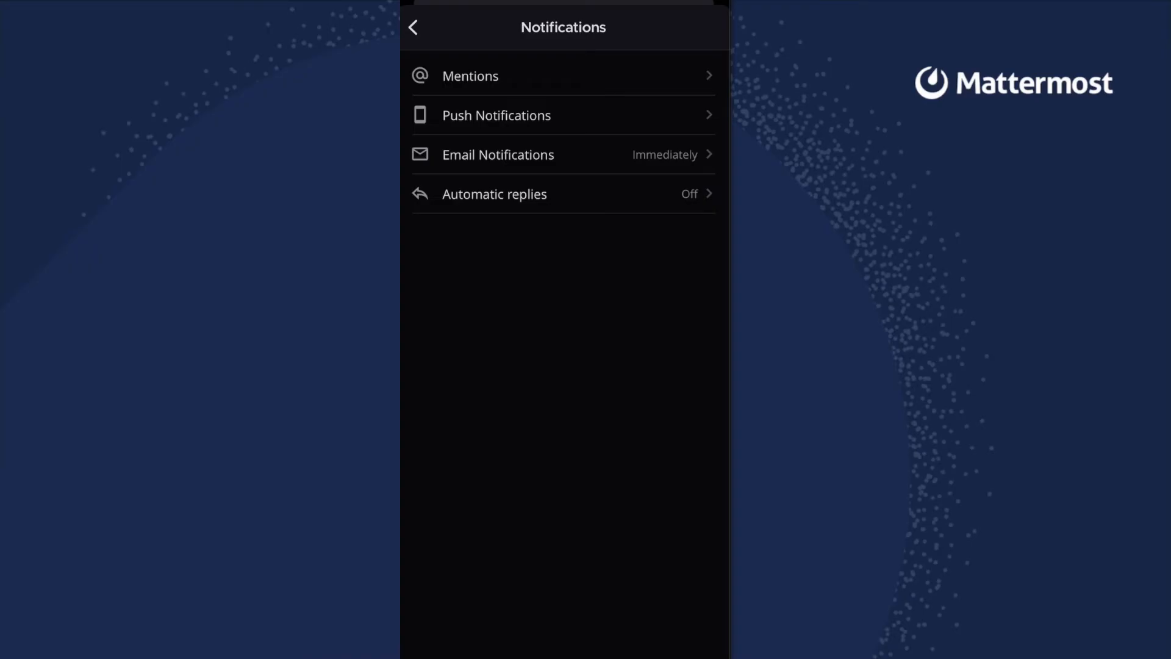
- Check the Display theme stays Onyx, then close settings back to the channel list
left_click(413, 27)
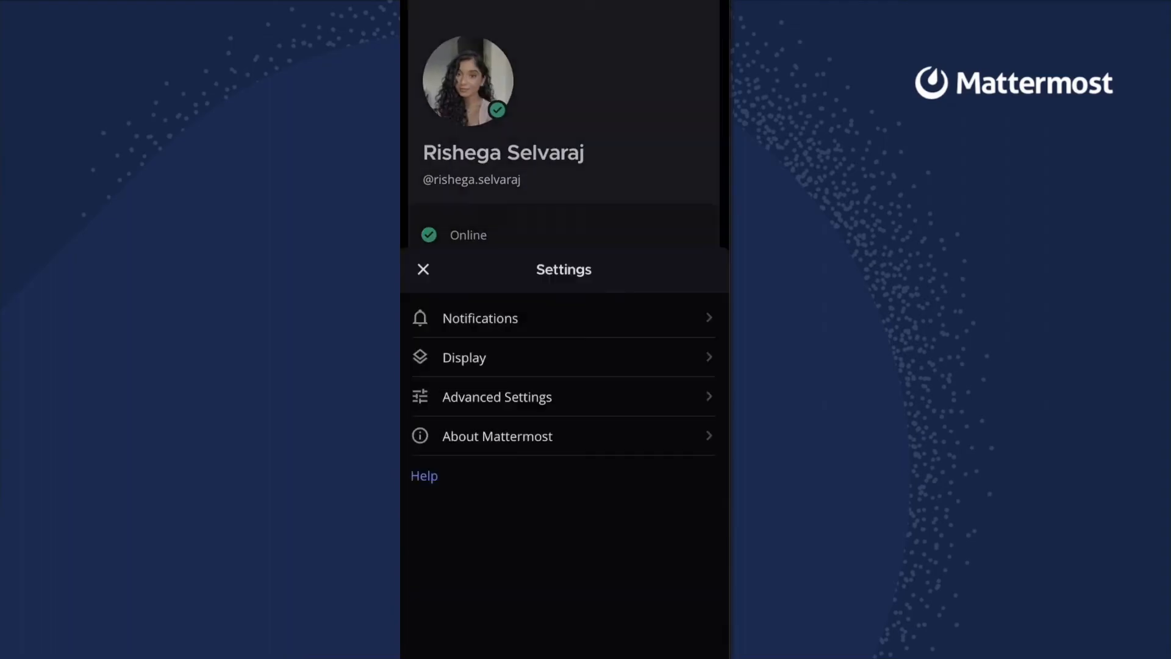
left_click(463, 357)
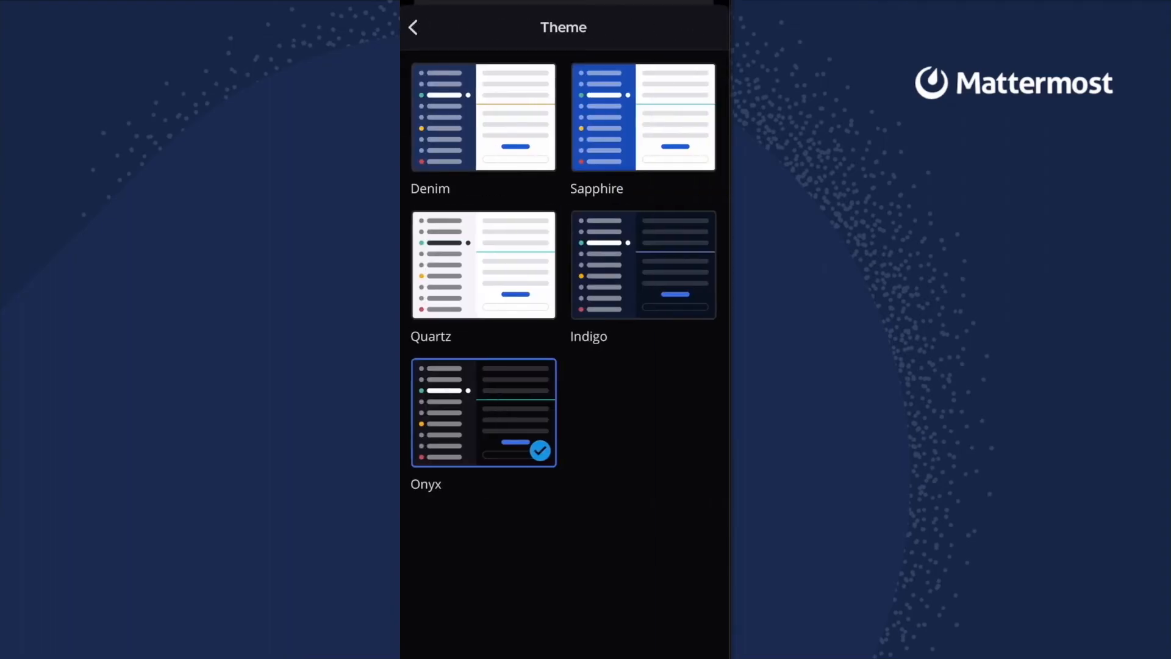
left_click(413, 27)
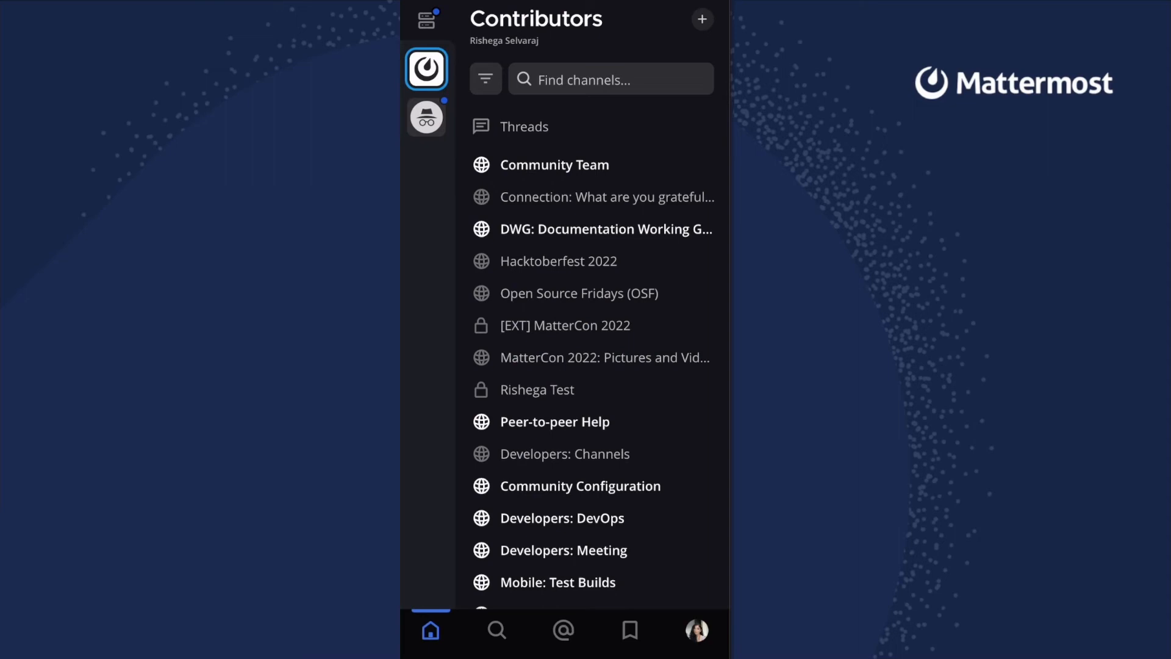
left_click(536, 390)
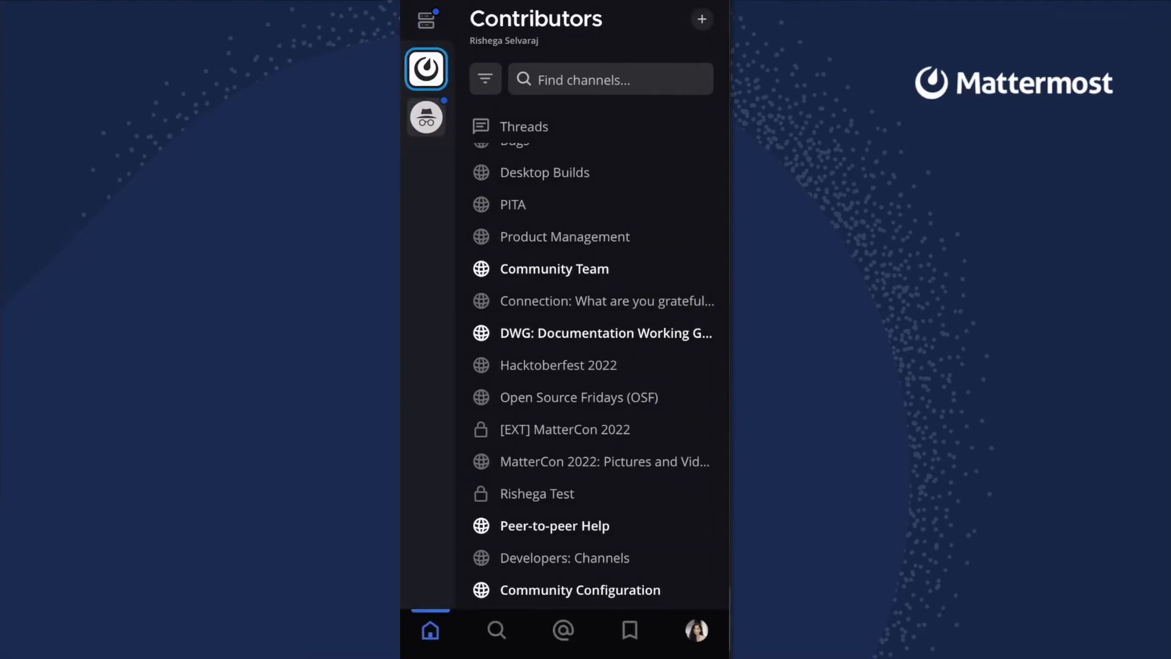
left_click(609, 80)
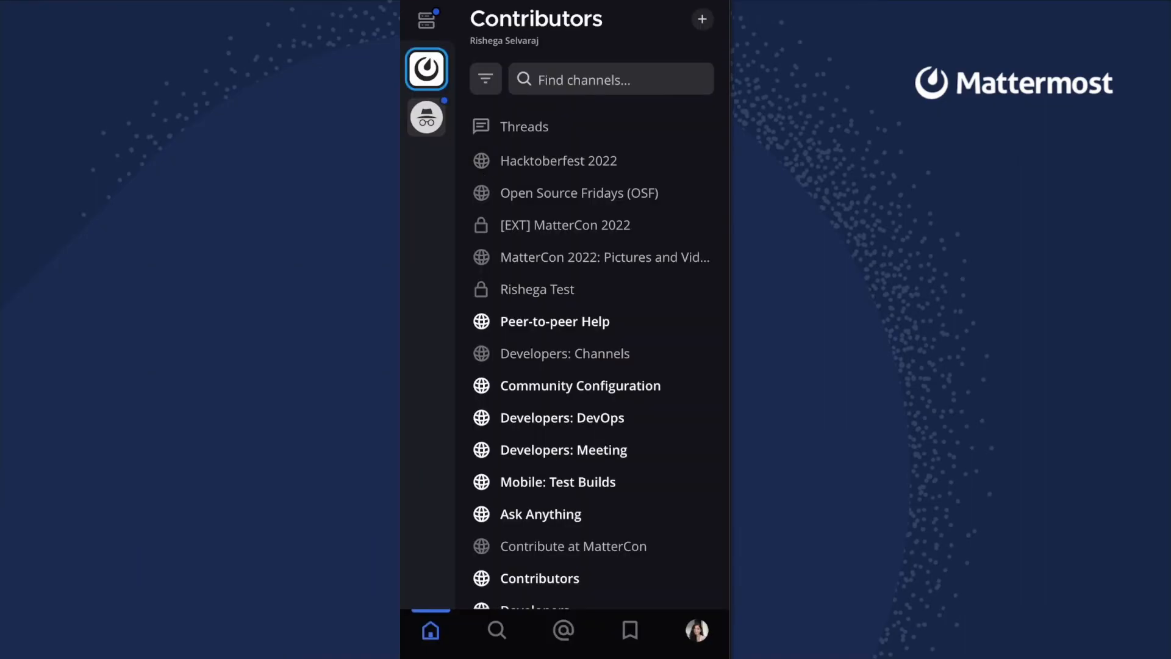
left_click(536, 289)
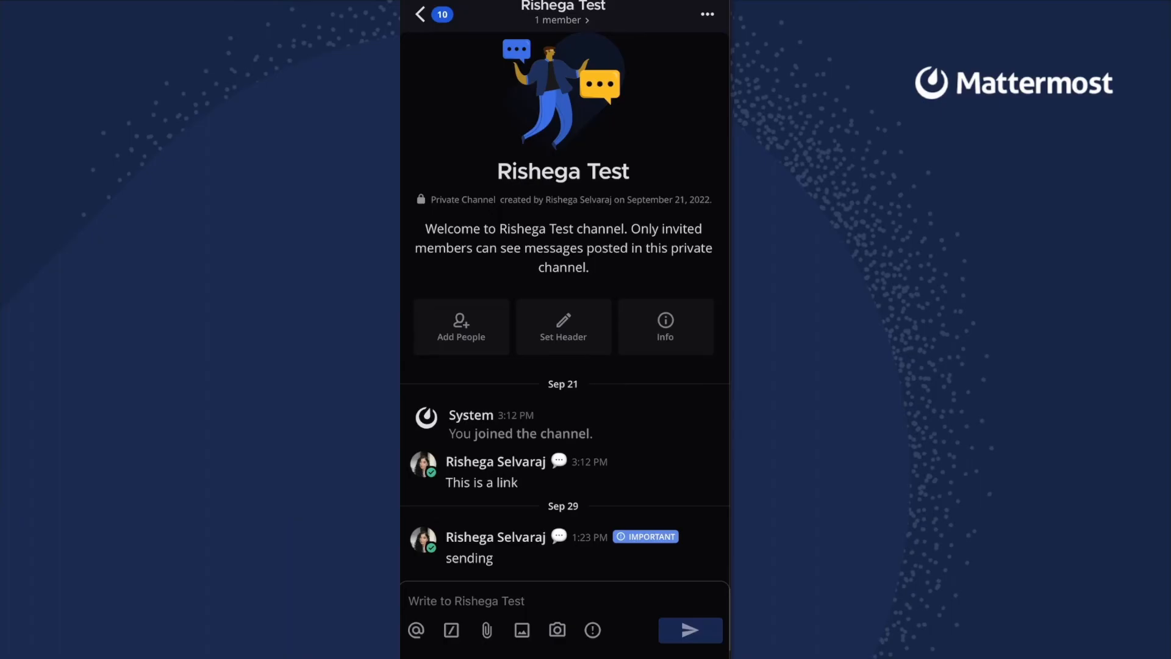
left_click(420, 14)
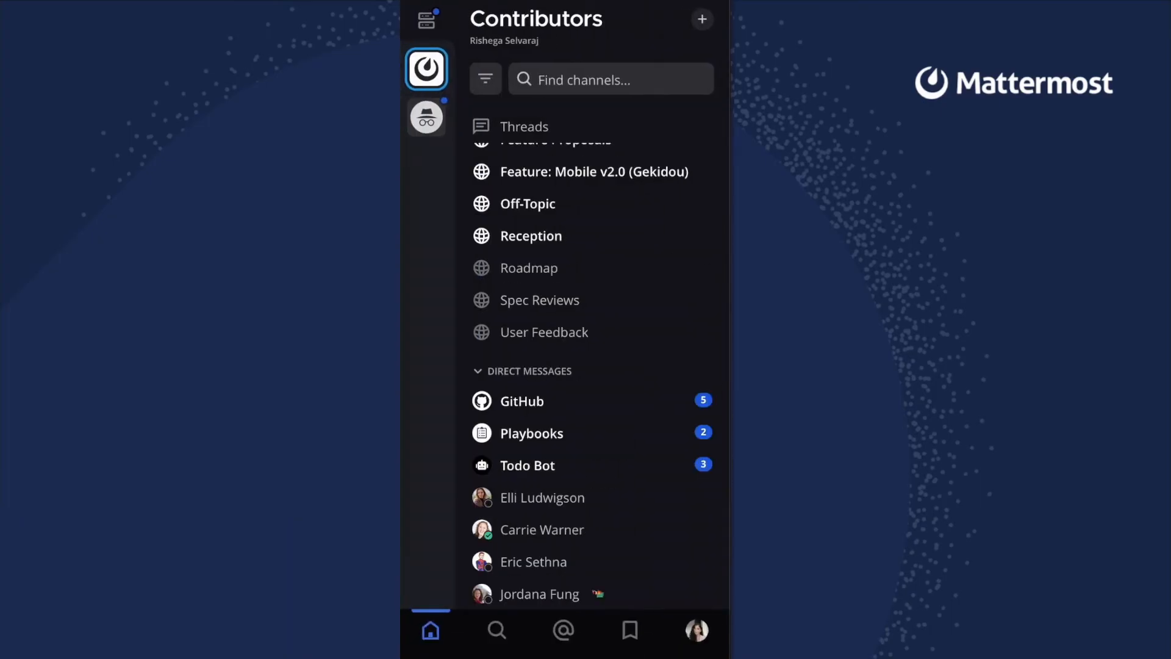